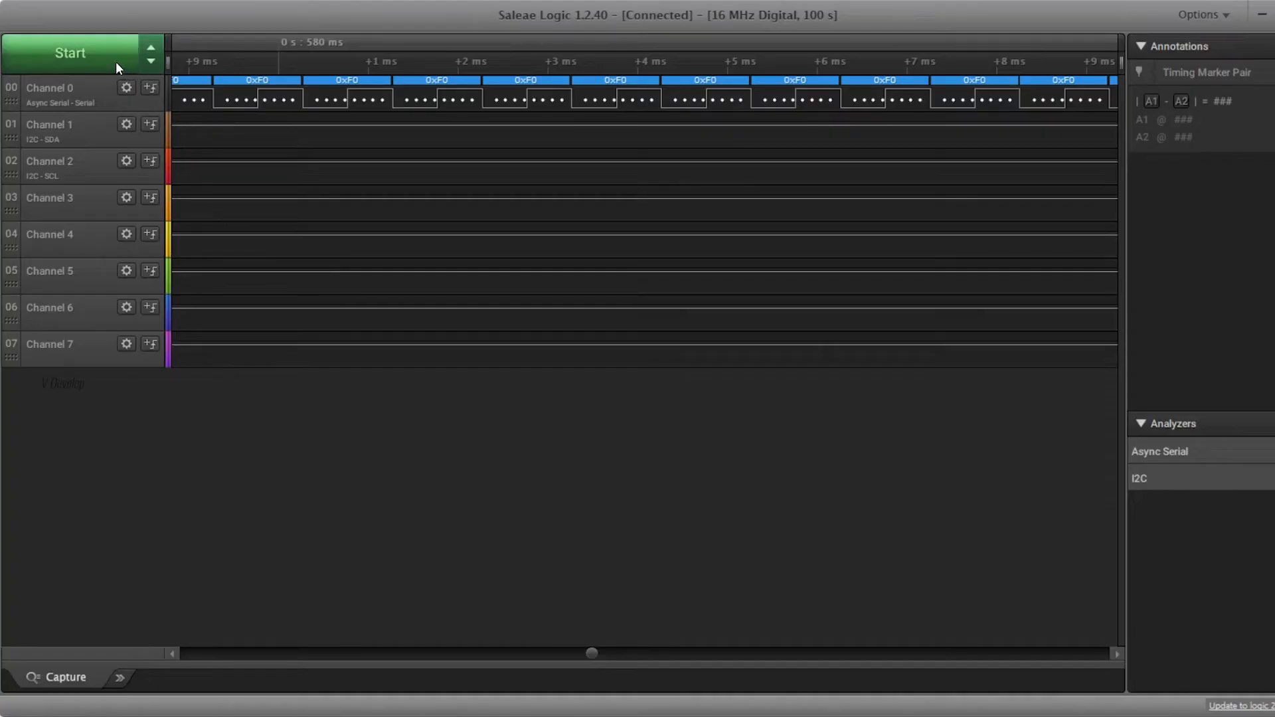
mouse_move(102, 59)
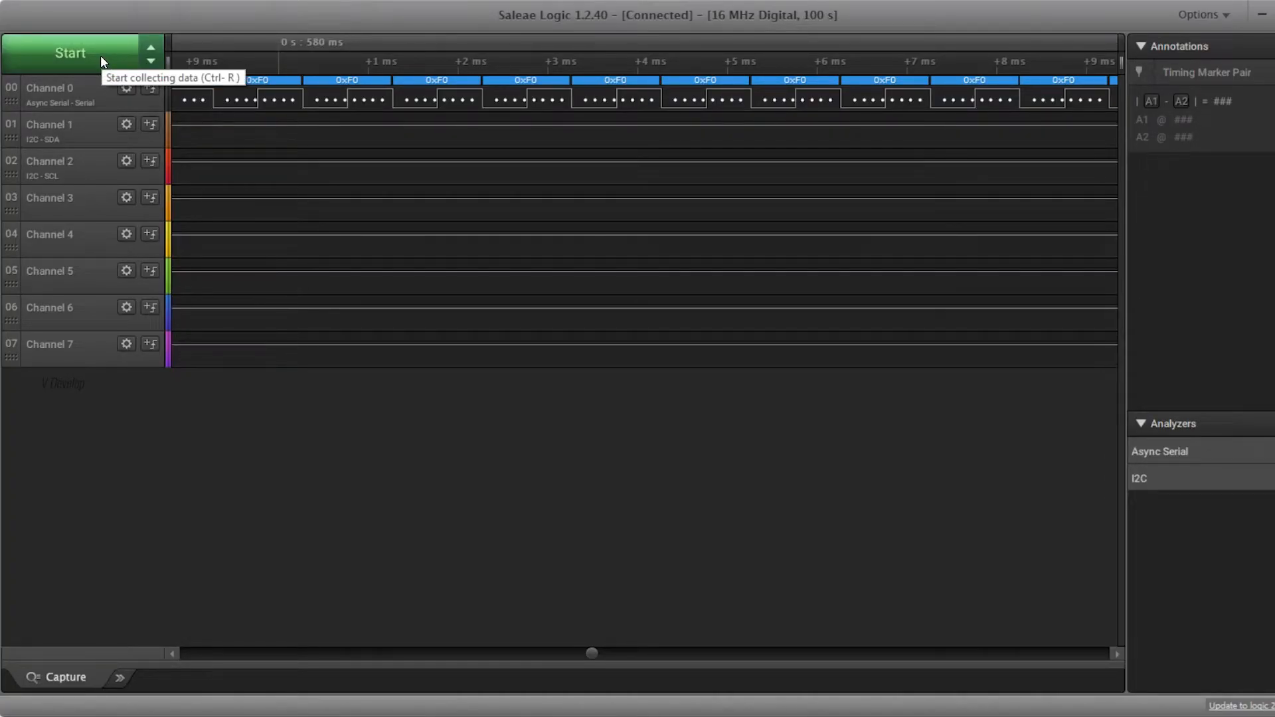
- Capture channel 0 and zoom on the pulses to read about 0.5 ms high at 1.002 kHz
click(73, 51)
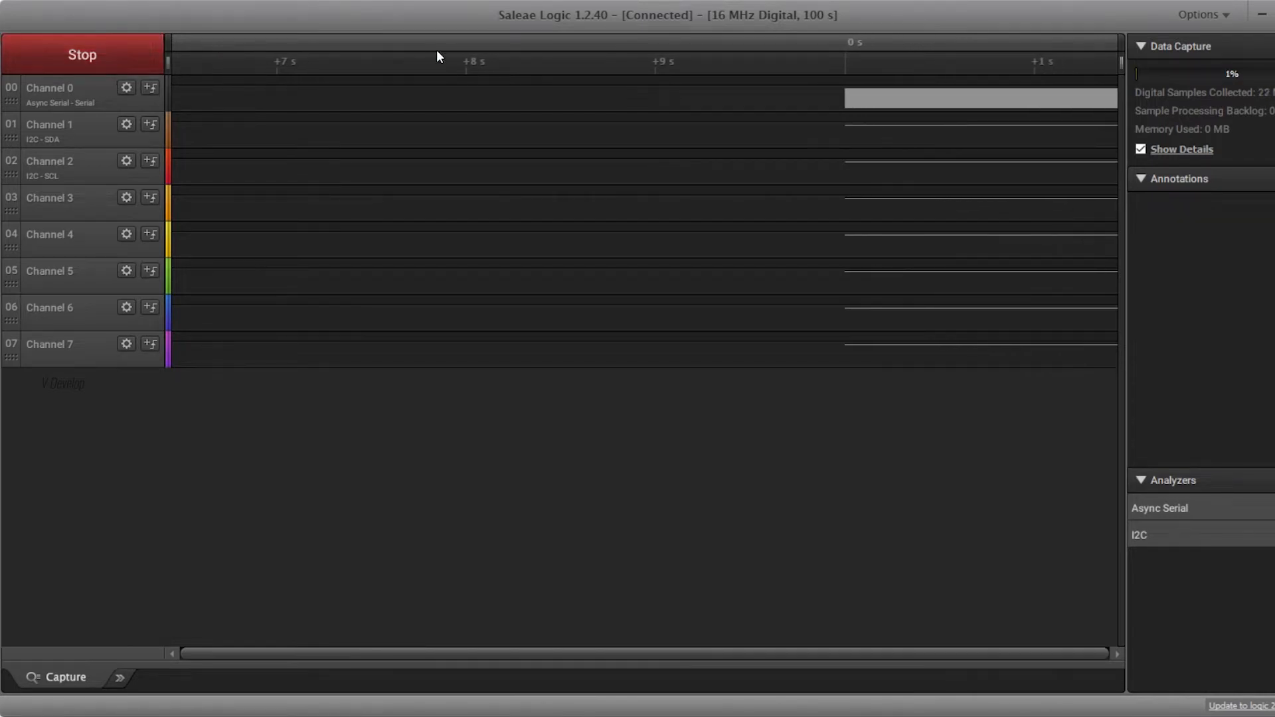
click(80, 55)
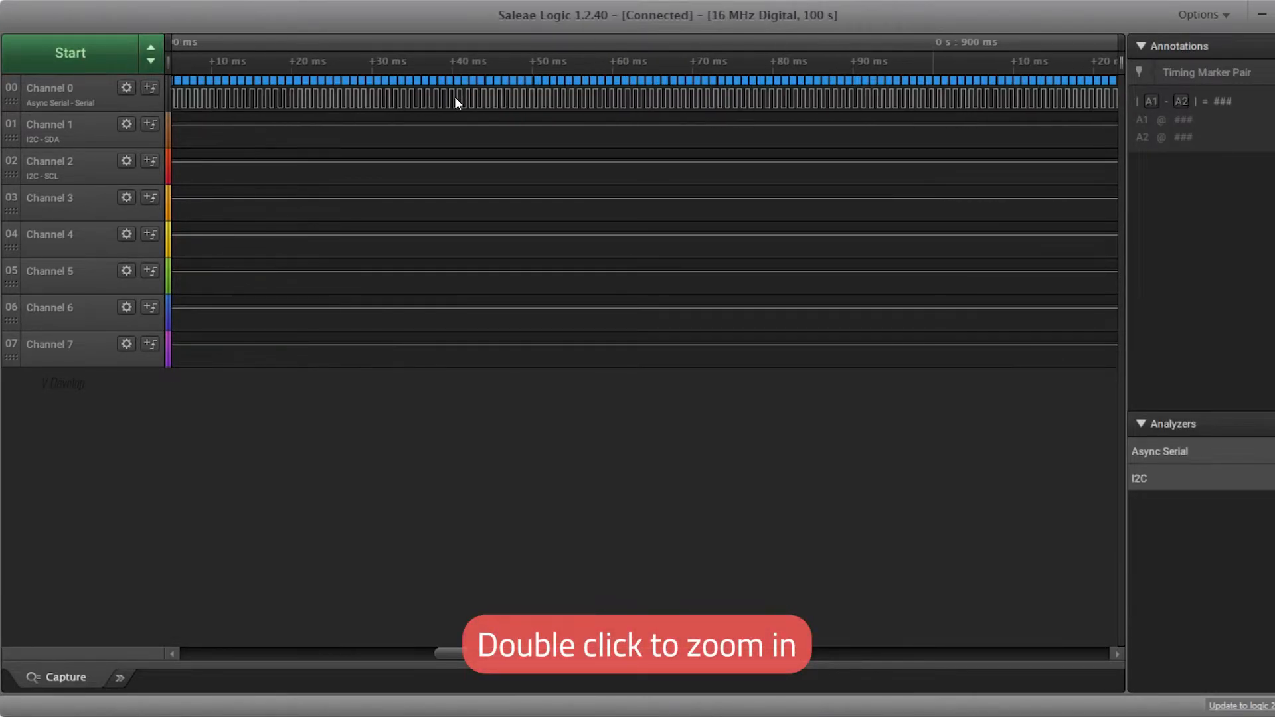
double_click(457, 101)
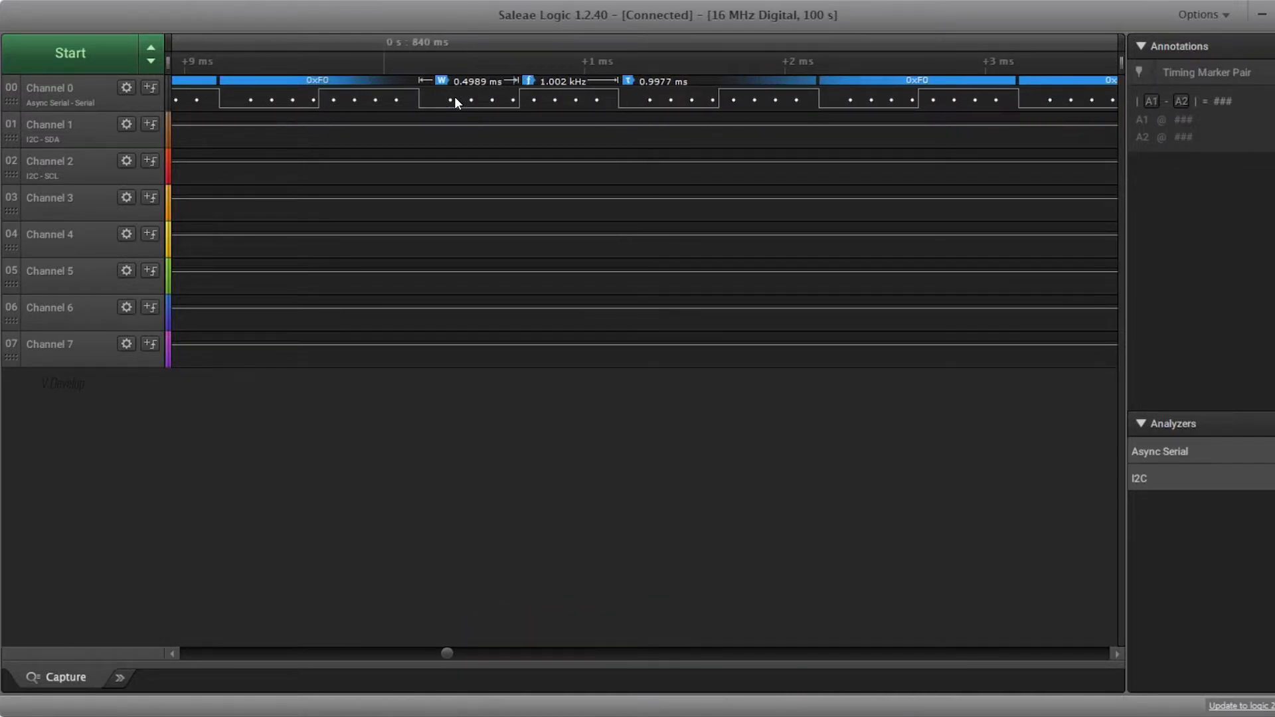
mouse_move(433, 94)
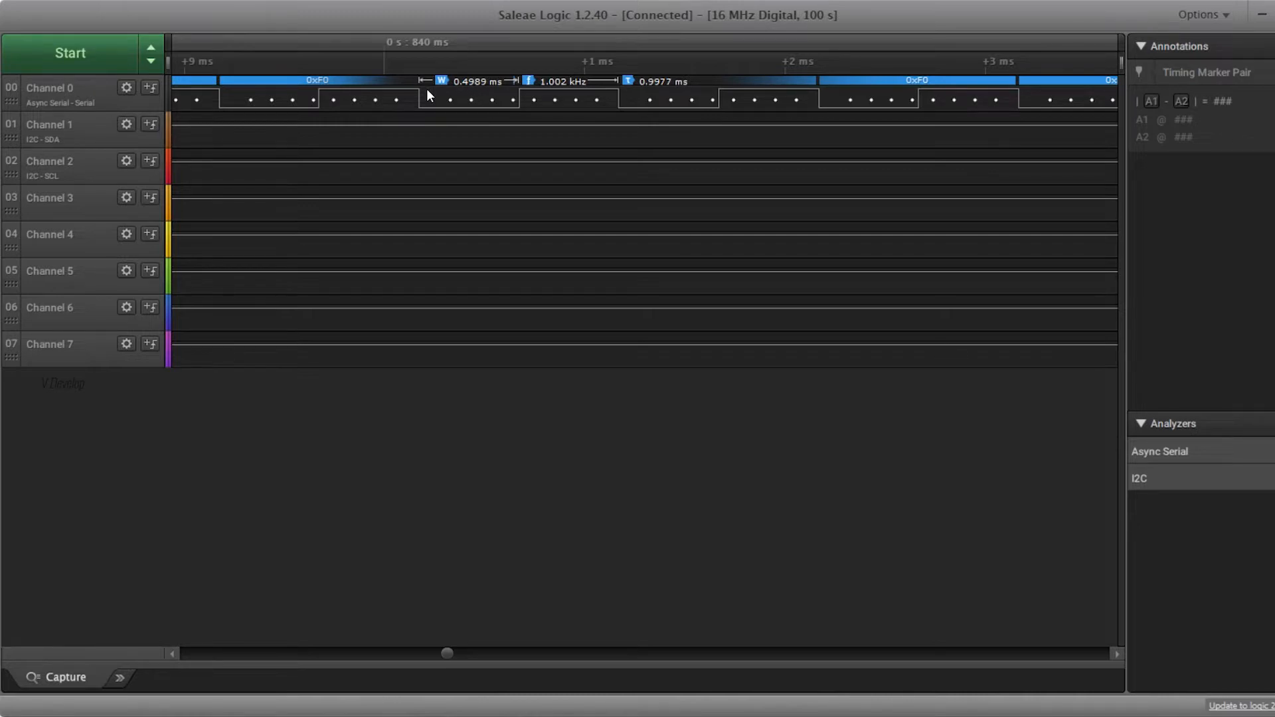
click(319, 65)
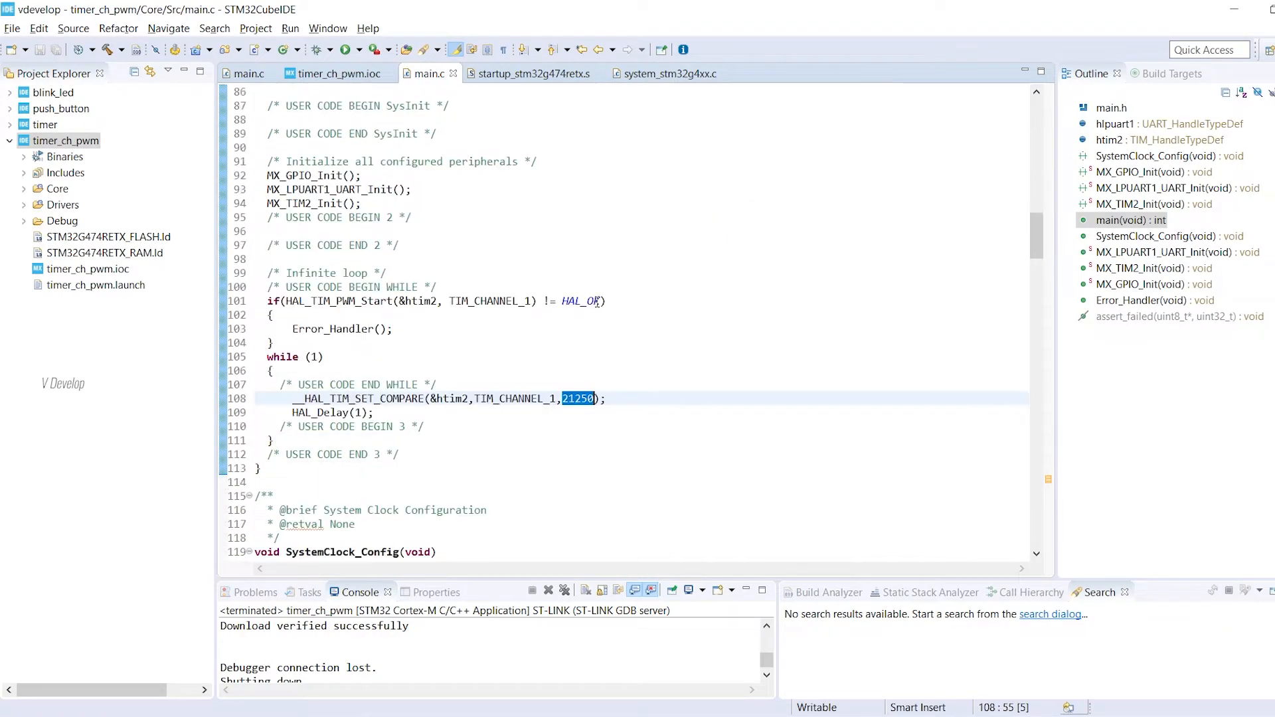
- Replace 21250 in __HAL_TIM_SET_COMPARE with htim2.Init.Period and check the Period field's declaration
text(h)
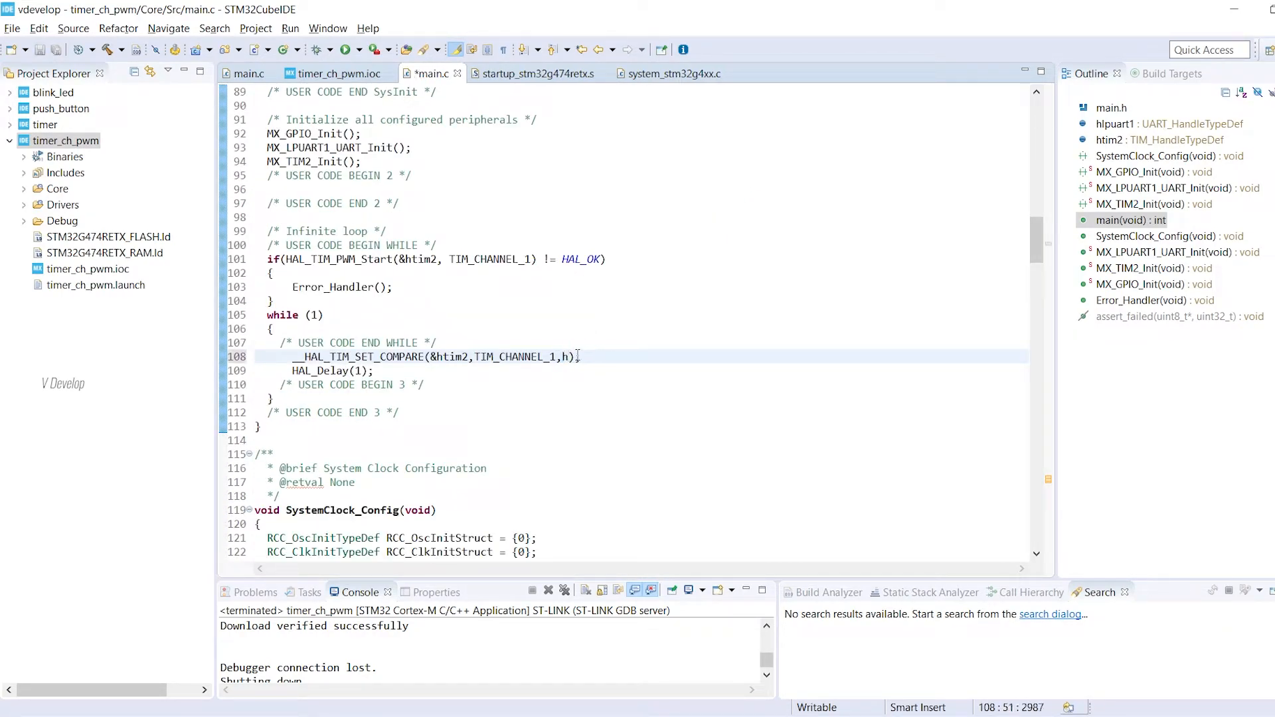
text(tim2.)
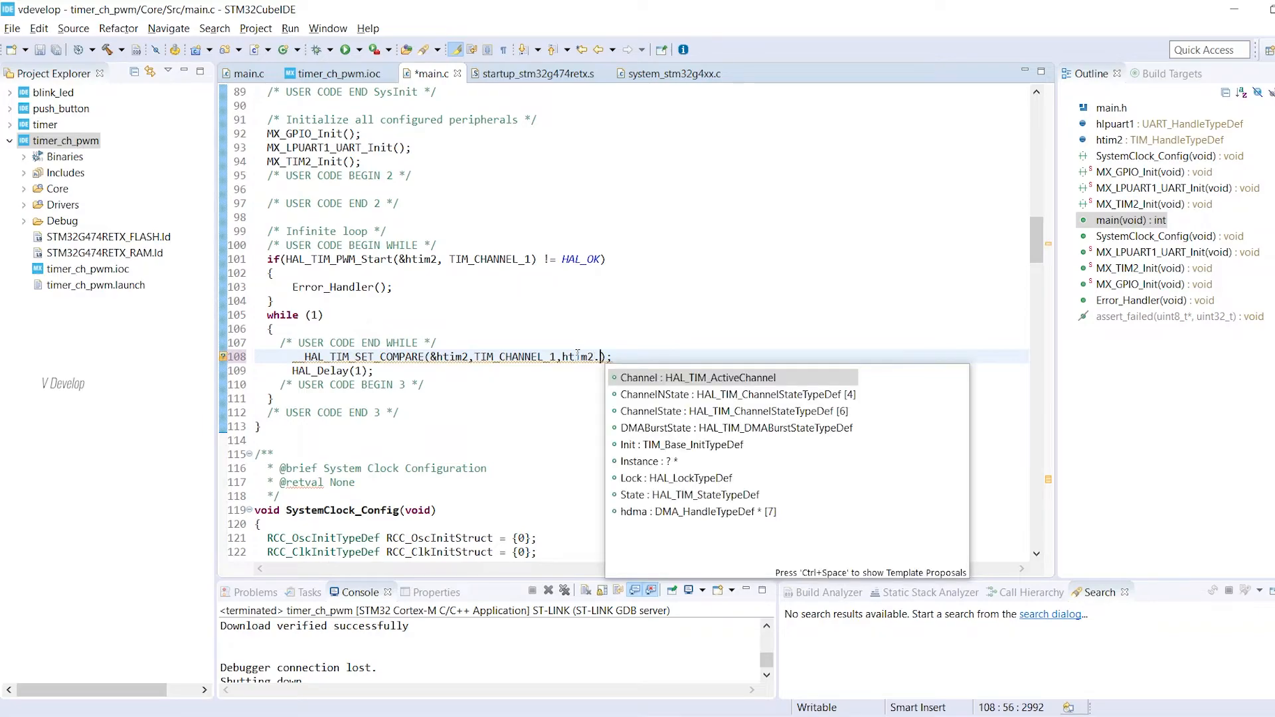
text(Init.P)
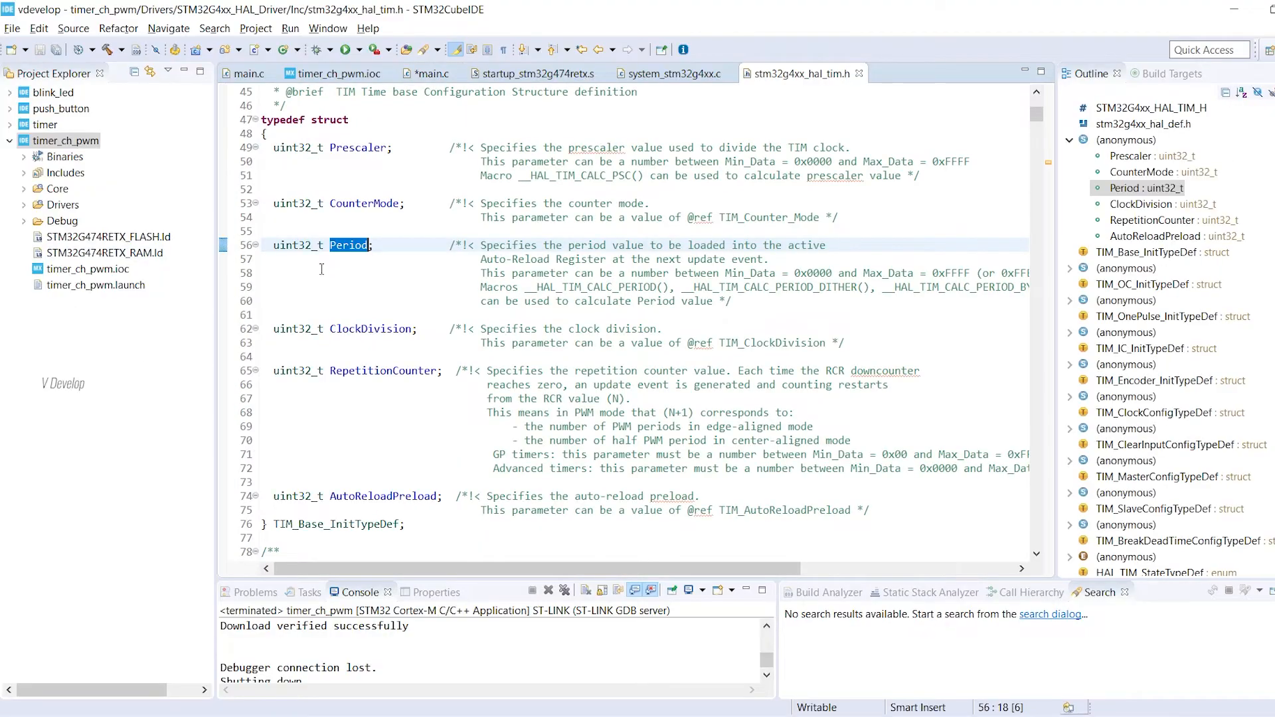
click(428, 73)
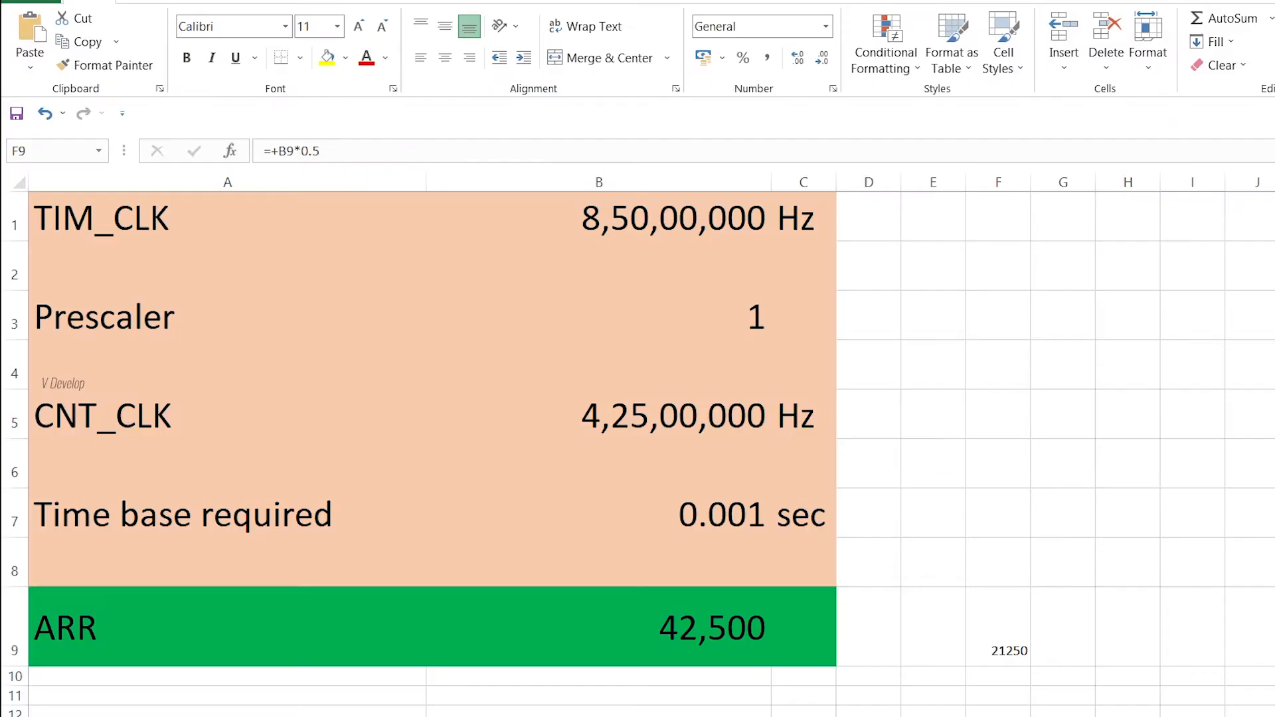
click(999, 630)
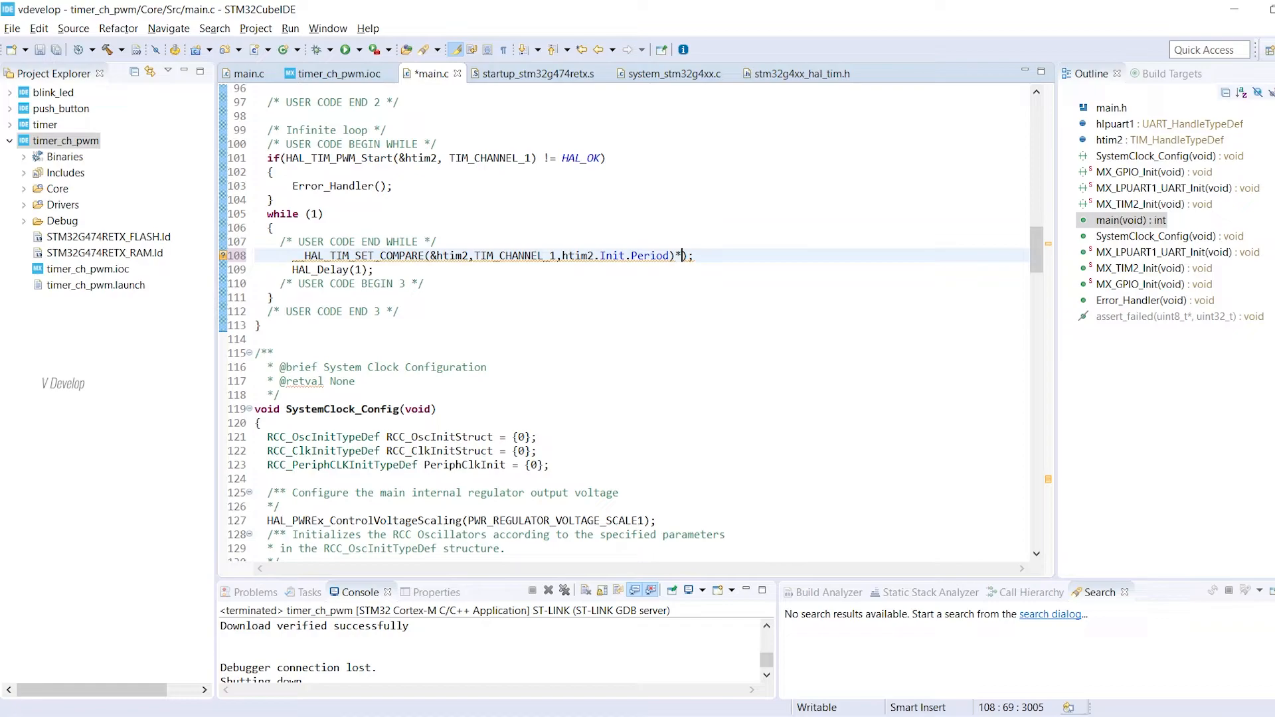
- Make the compare value (htim2.Init.Period)*25/100 and build and run it on the board
text(25/100)
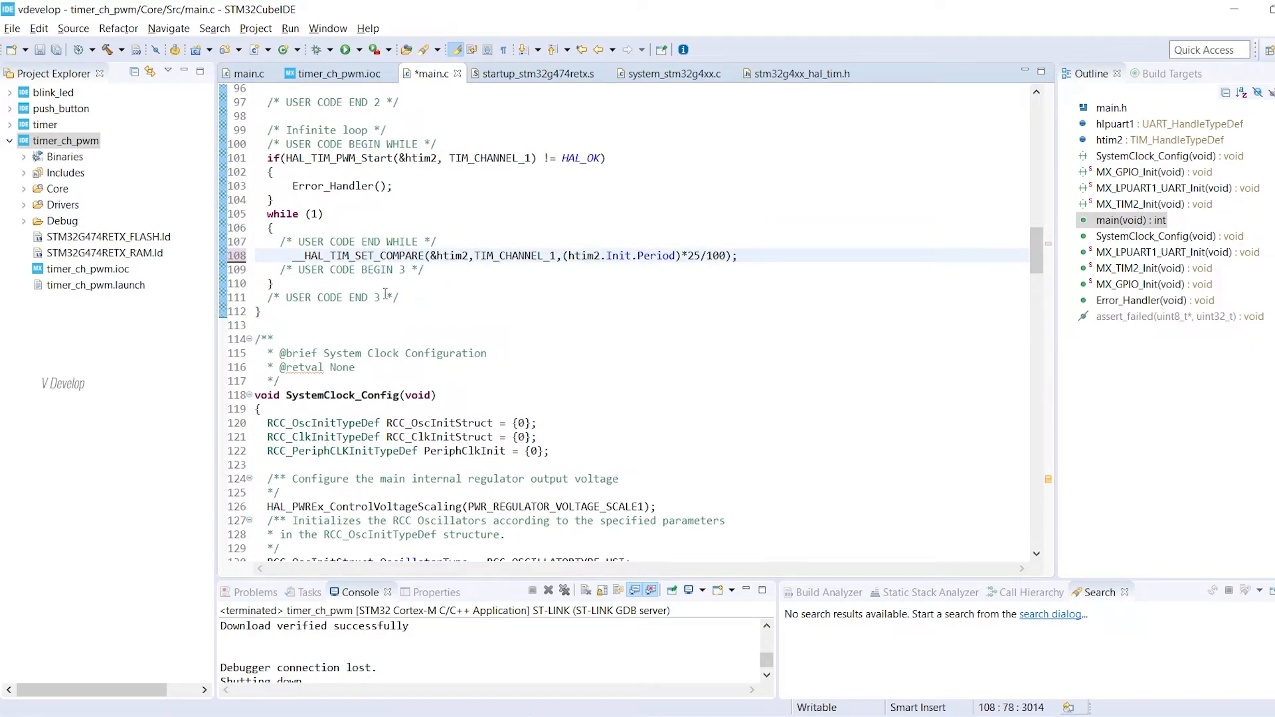
click(316, 51)
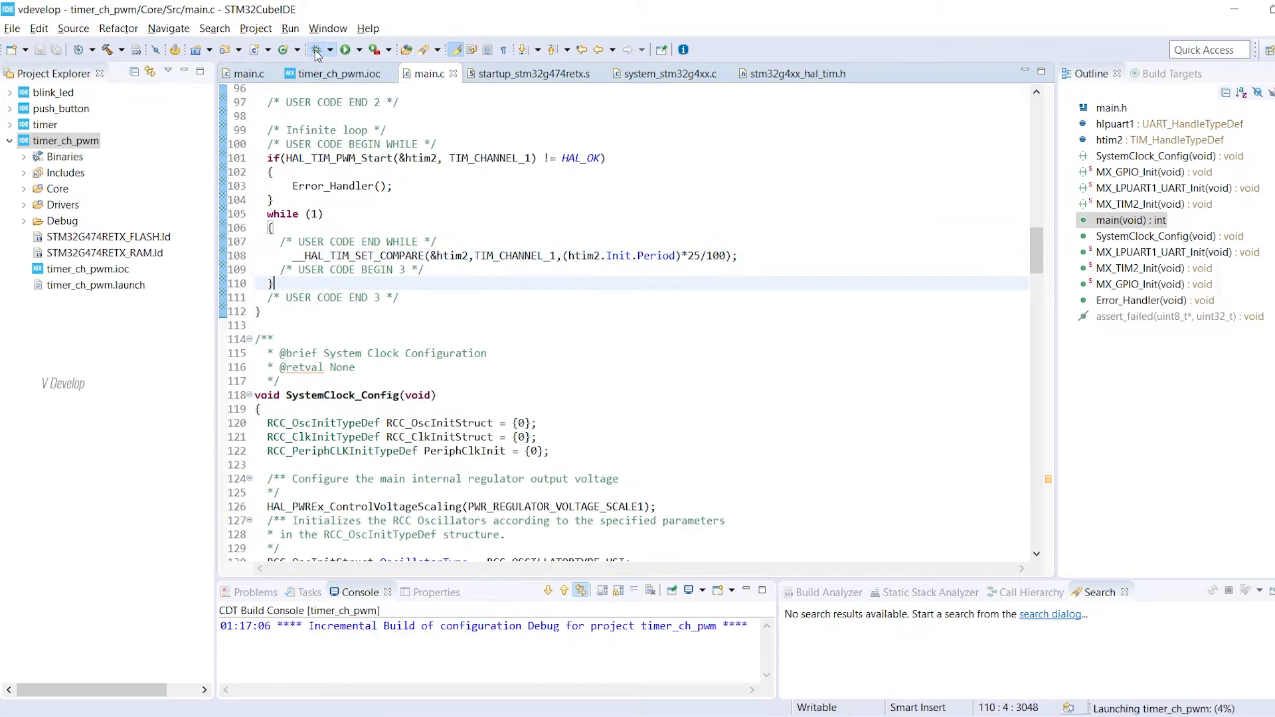
click(316, 49)
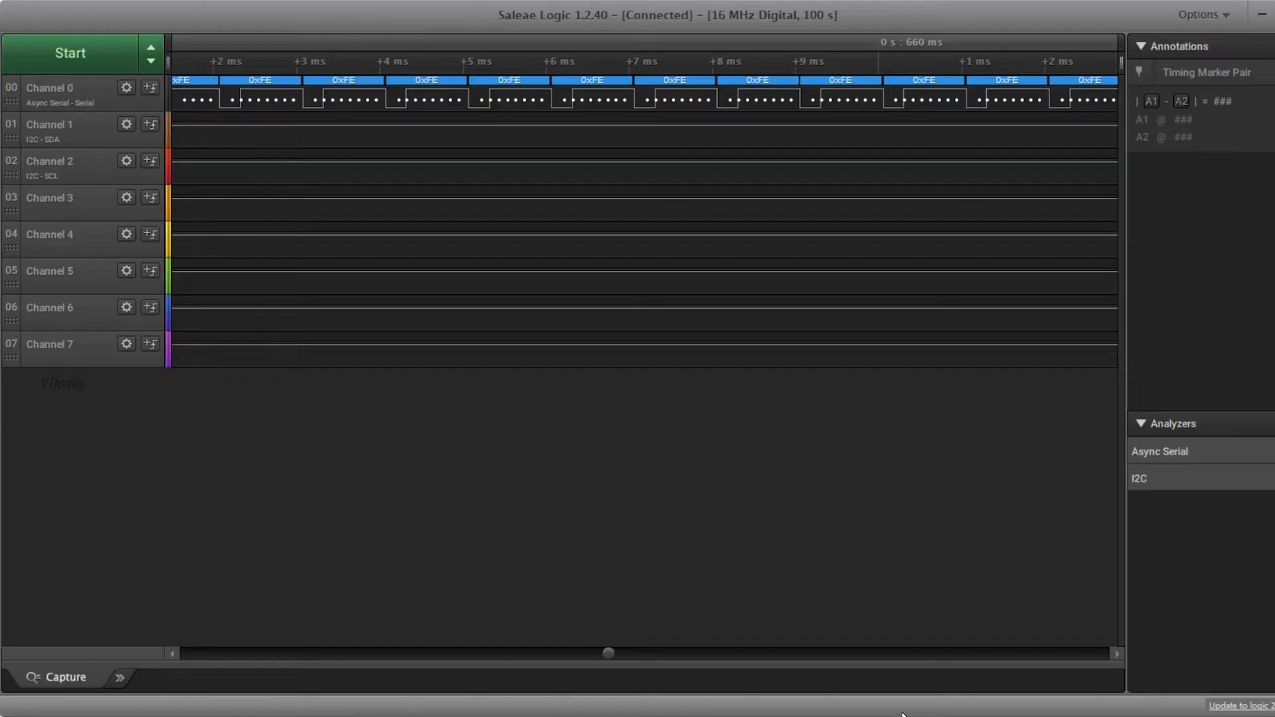
- Record a new capture of the PWM signal from the reflashed board
click(74, 53)
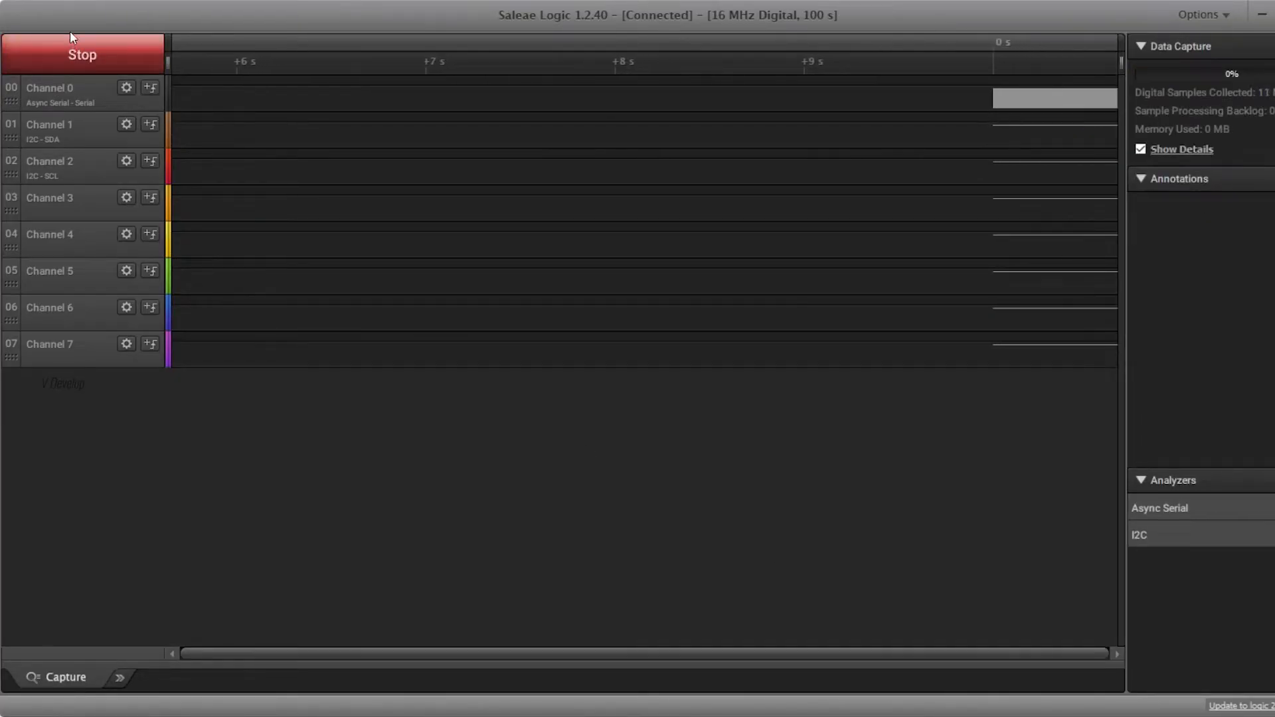
click(80, 53)
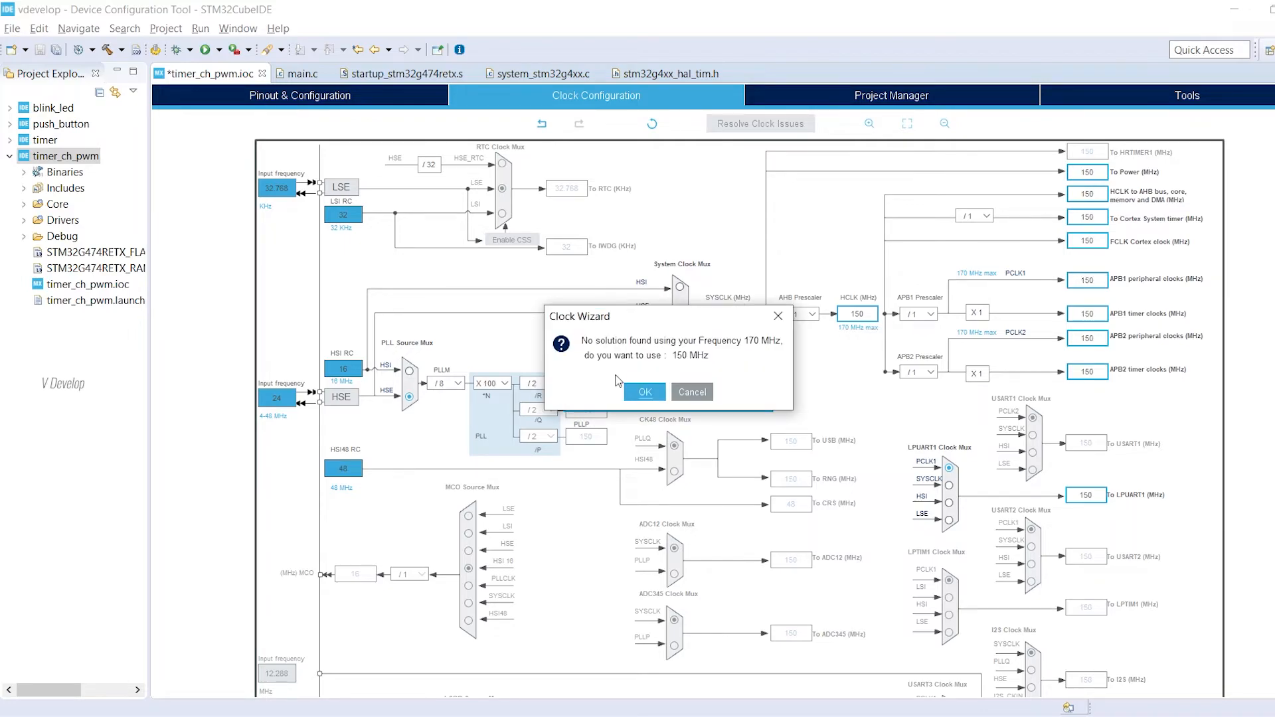
- Accept the 150 MHz suggestion, change PLLM and resolve clock issues to reach 170 MHz (PLLM /6, N x85, R /2)
click(646, 391)
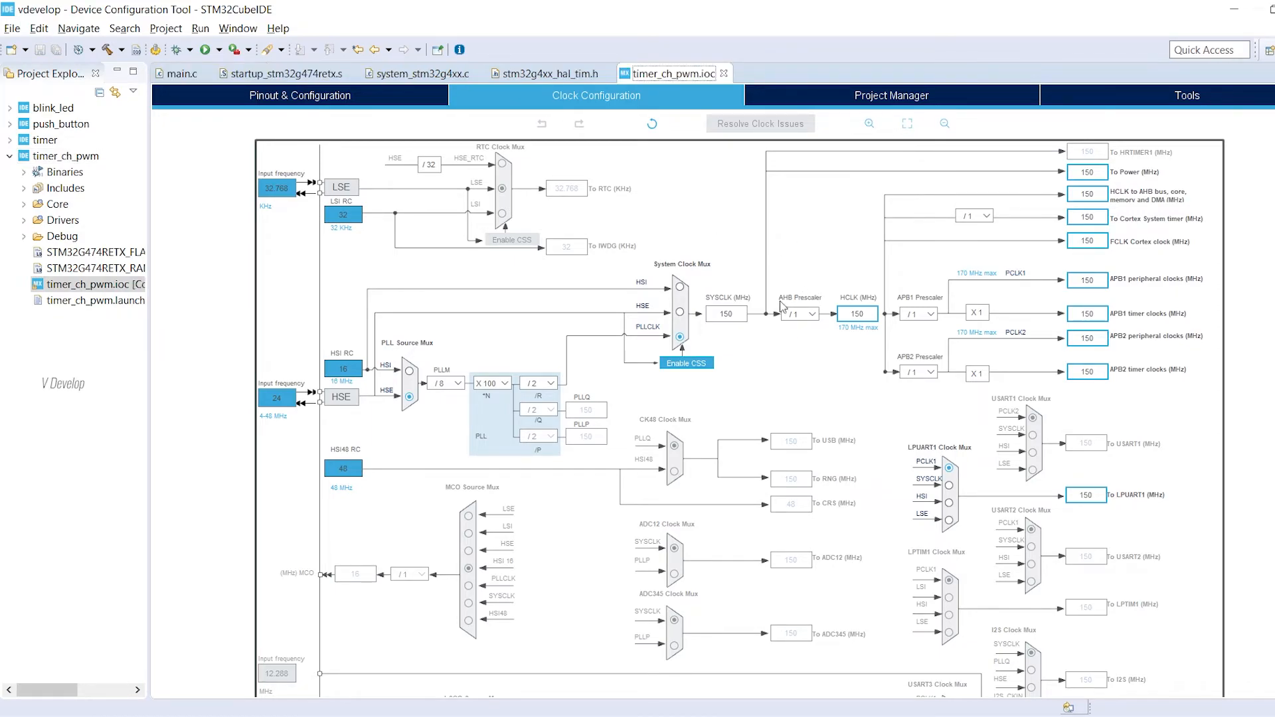
click(447, 382)
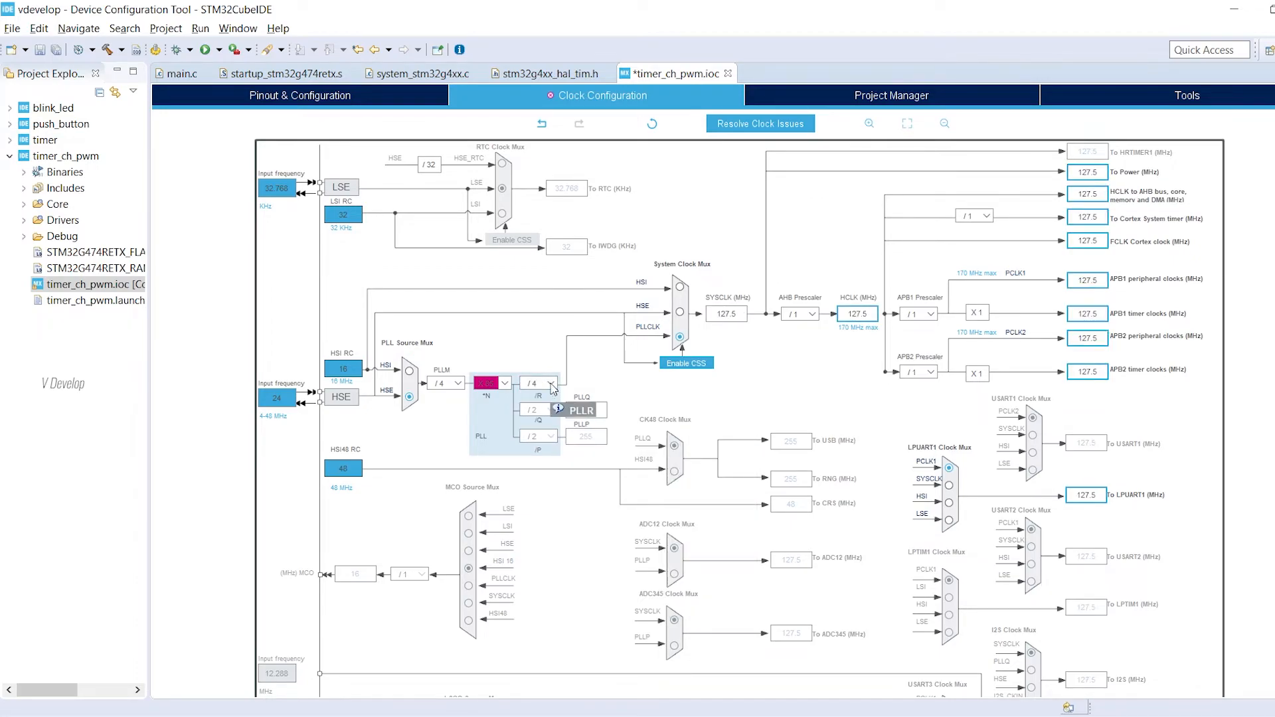
click(759, 124)
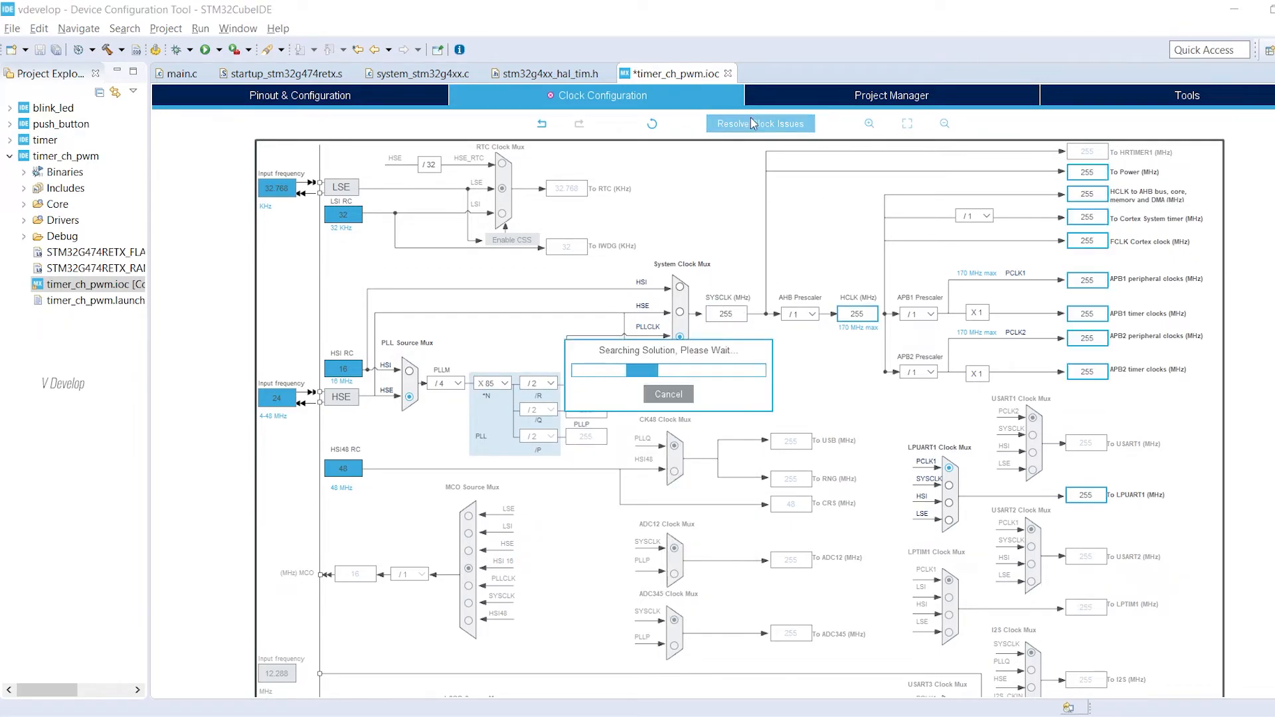
click(761, 124)
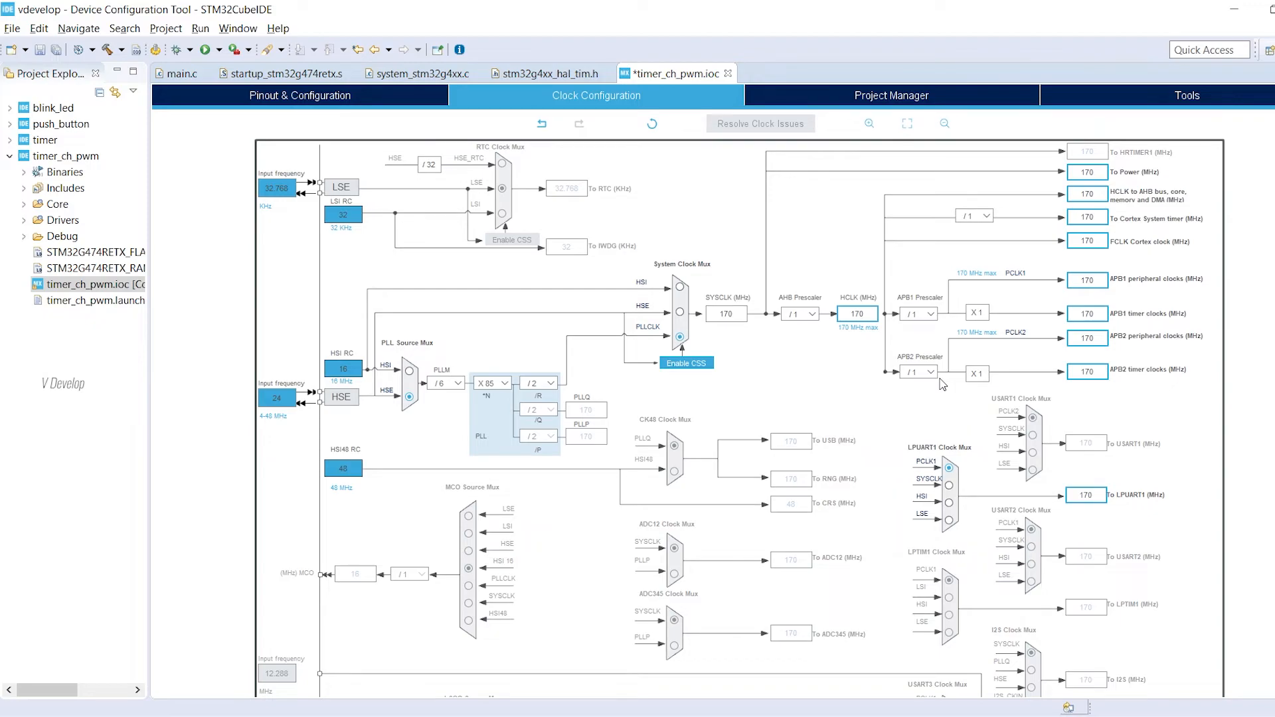
click(300, 96)
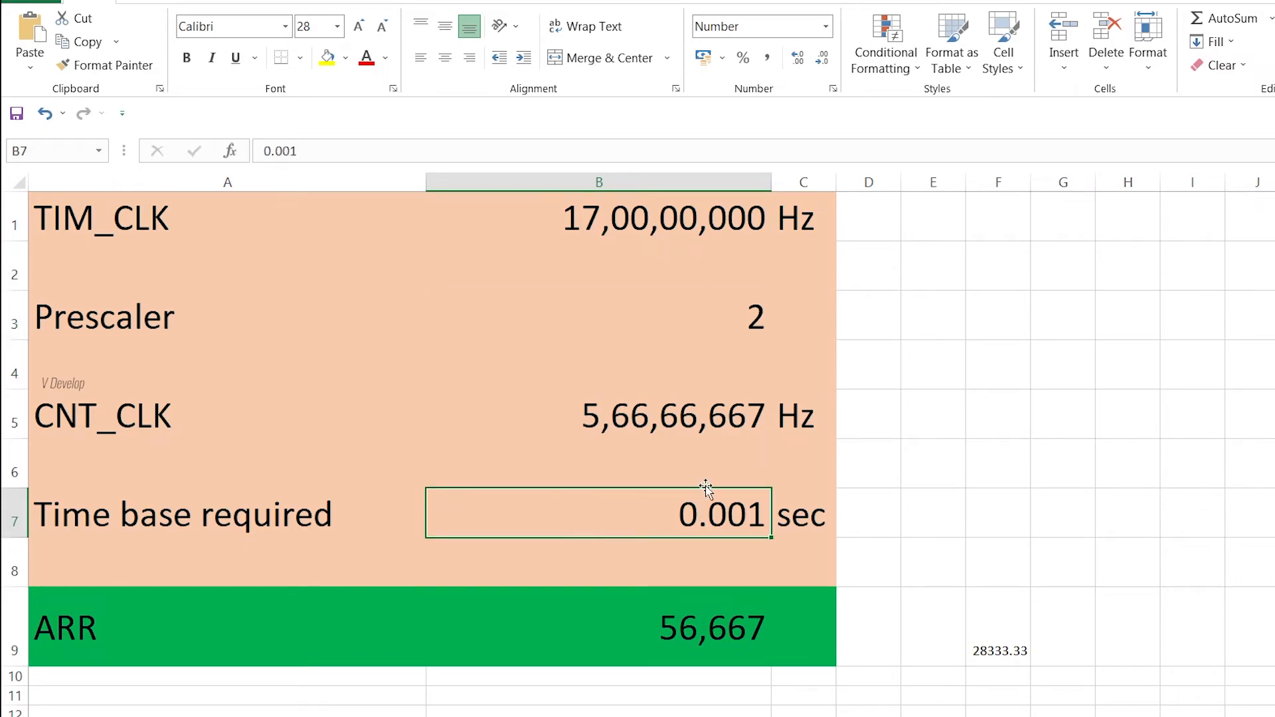
- Check the Excel sheet gives ARR 56,667 for 170 MHz, prescaler 2 and 0.001 s time base
click(722, 632)
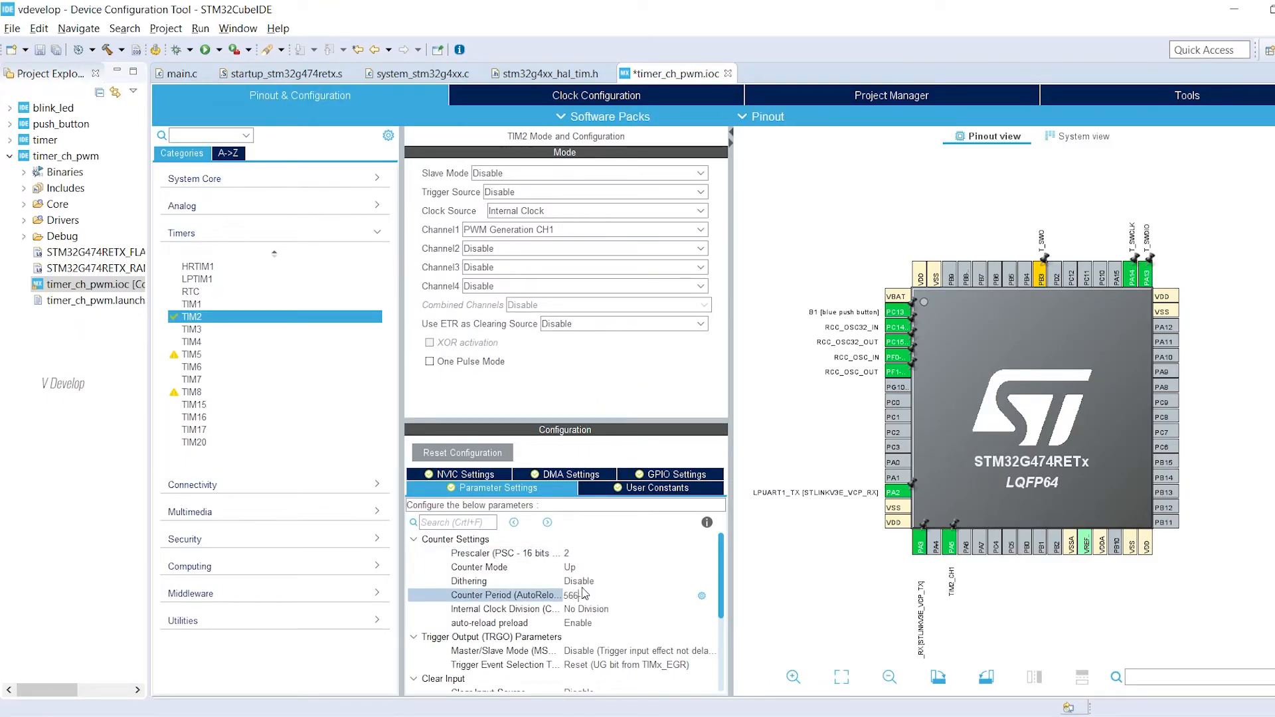
- Enter 56667-1 as TIM2's Counter Period and return to main.c
text(56667-1)
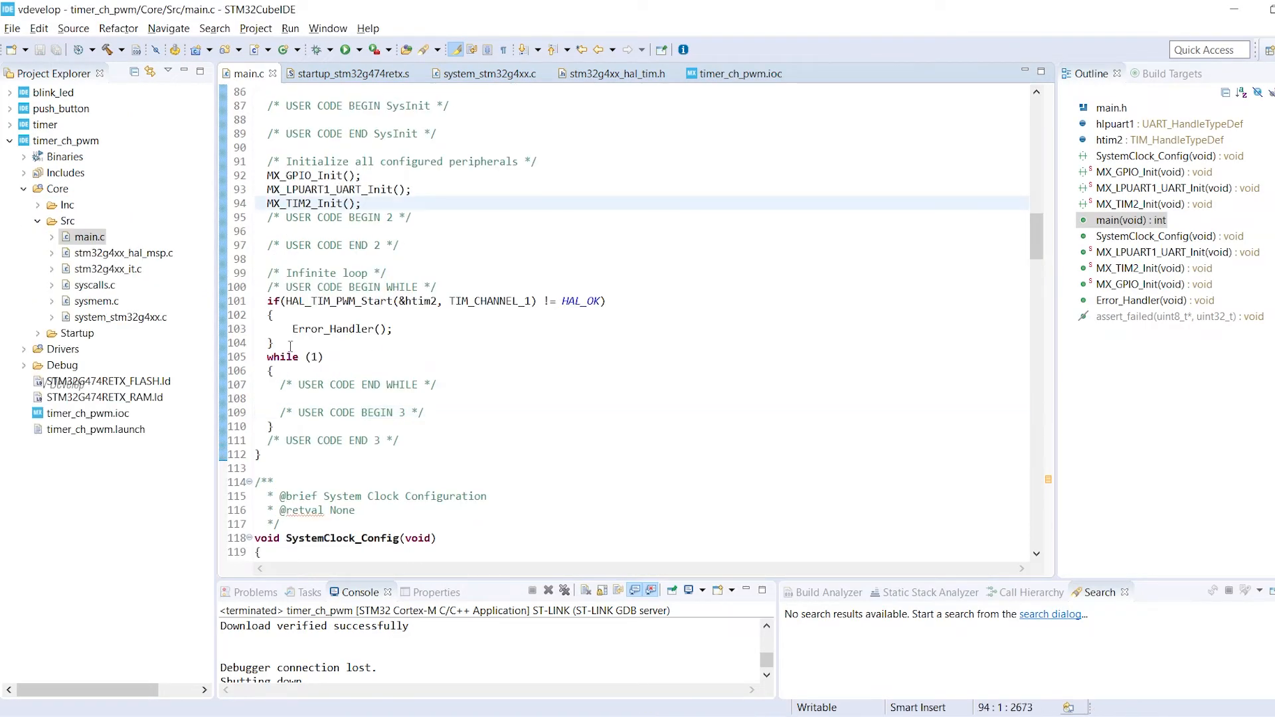
click(105, 50)
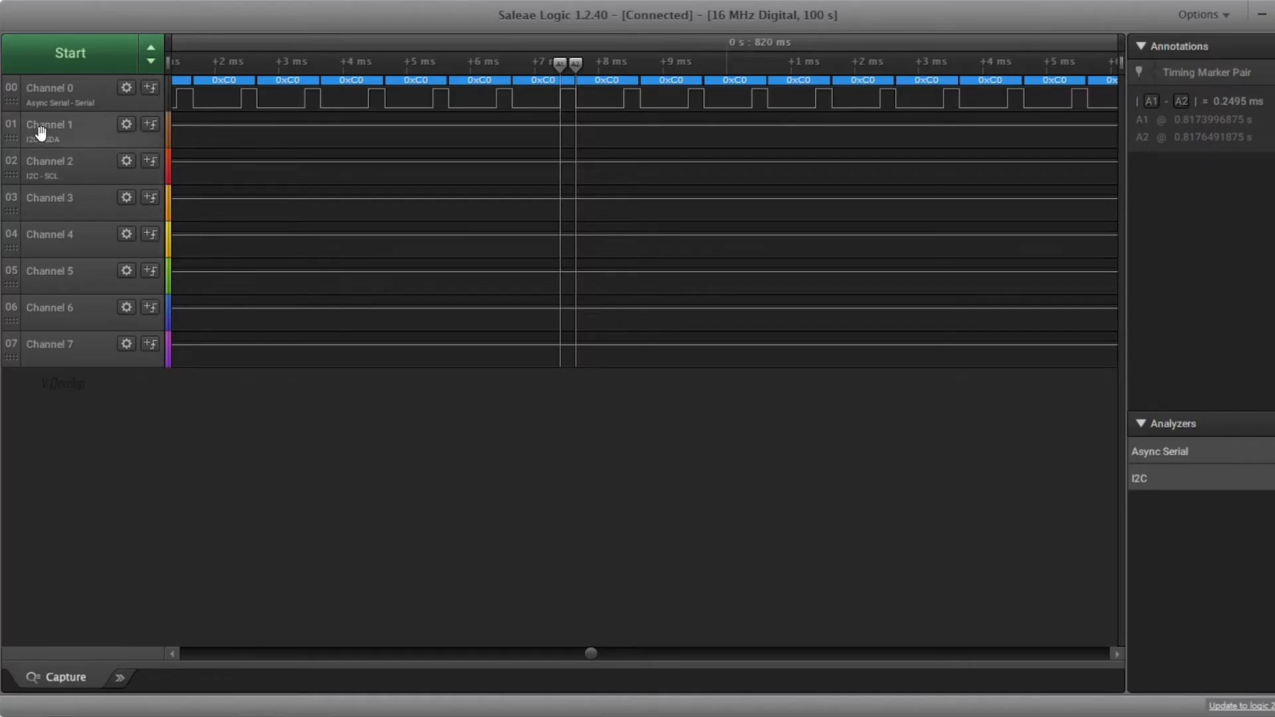
- Capture the PWM output and place marker A2 one cycle after A1, reading about 1.0000625 ms
click(72, 51)
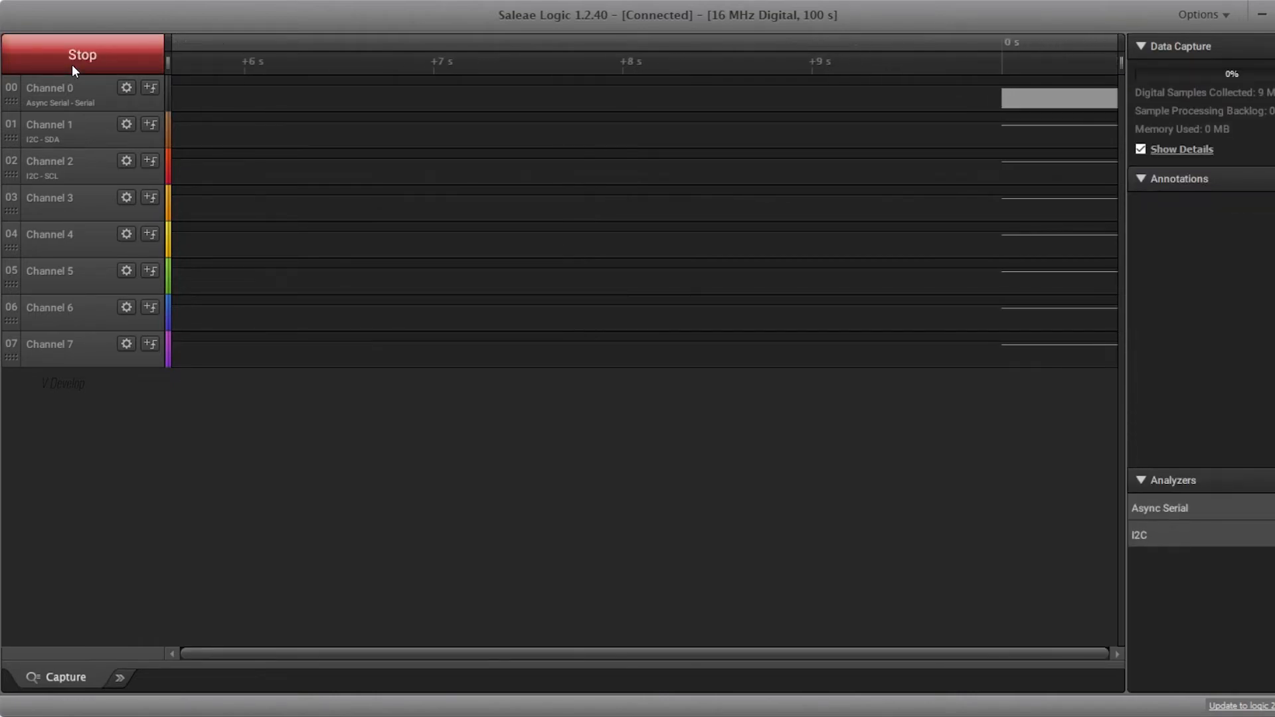
click(80, 55)
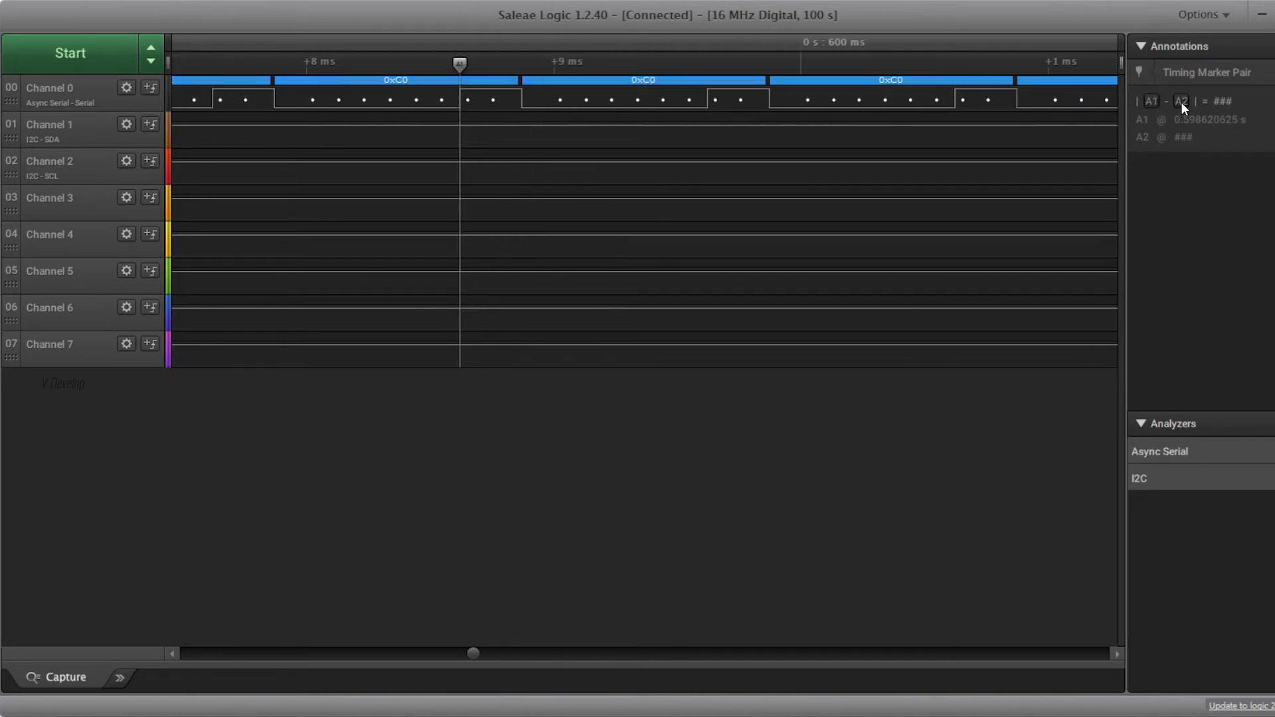
click(704, 64)
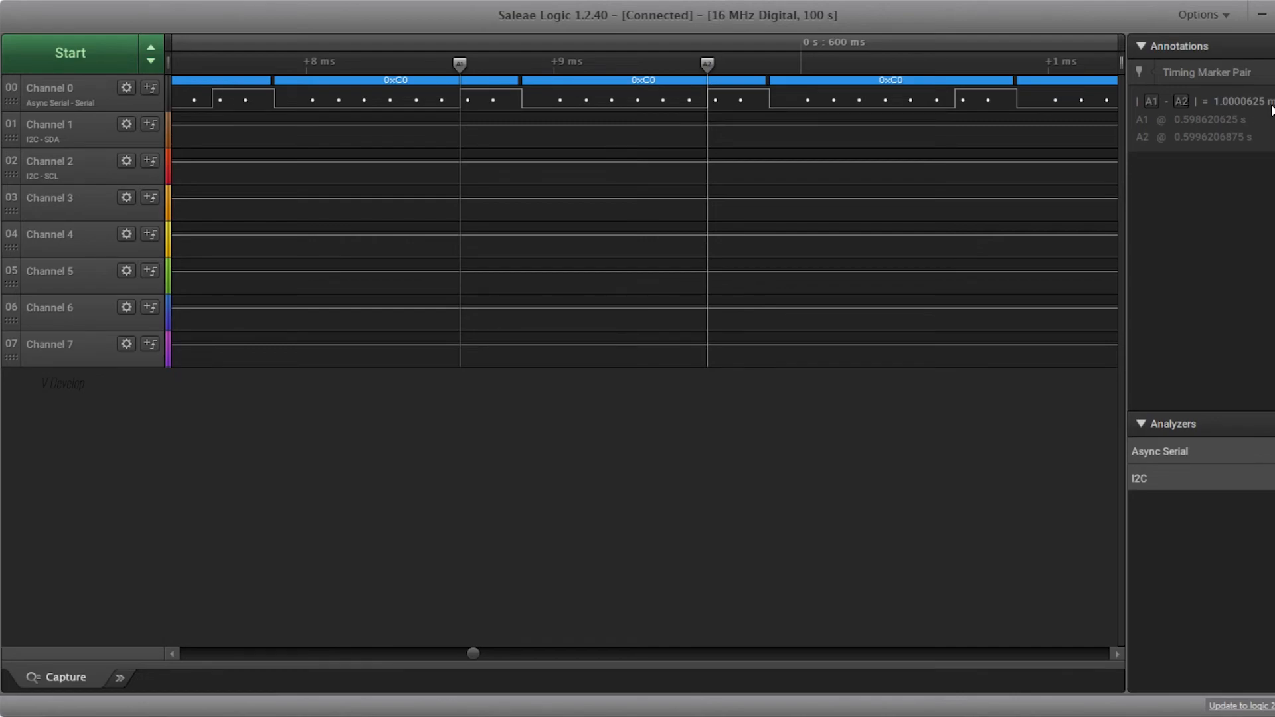
drag(705, 63, 520, 63)
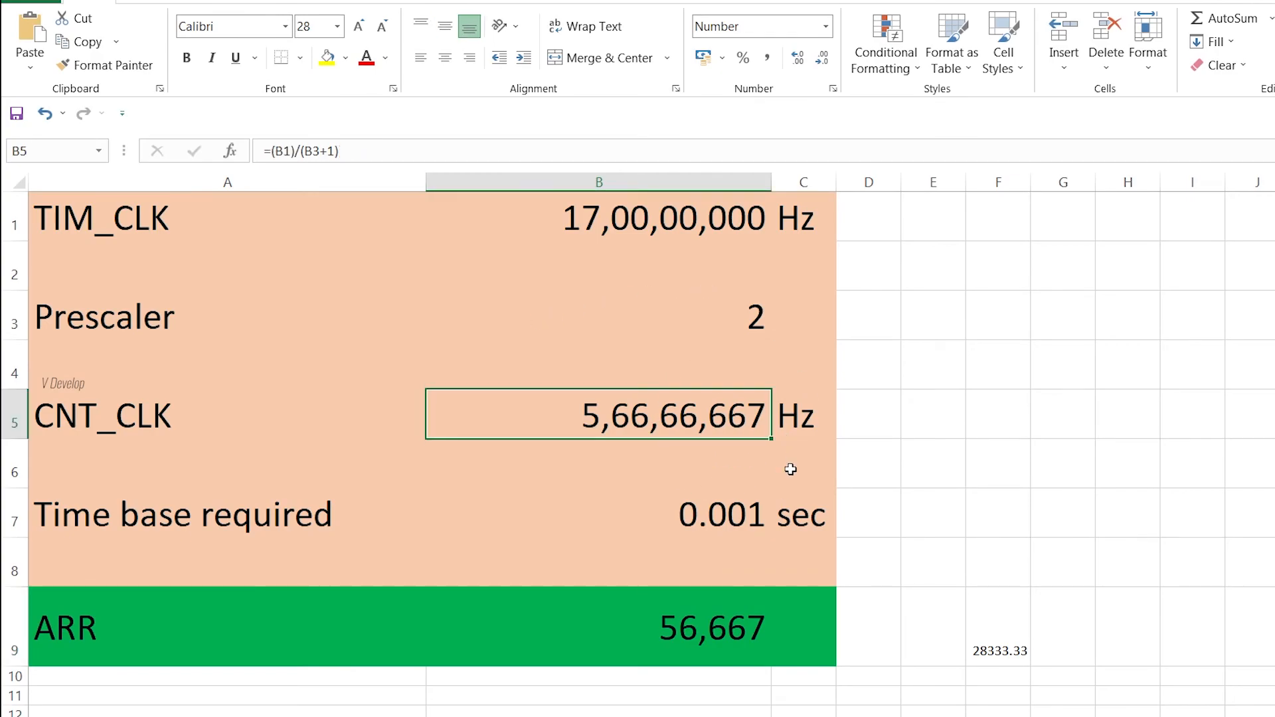
mouse_move(794, 449)
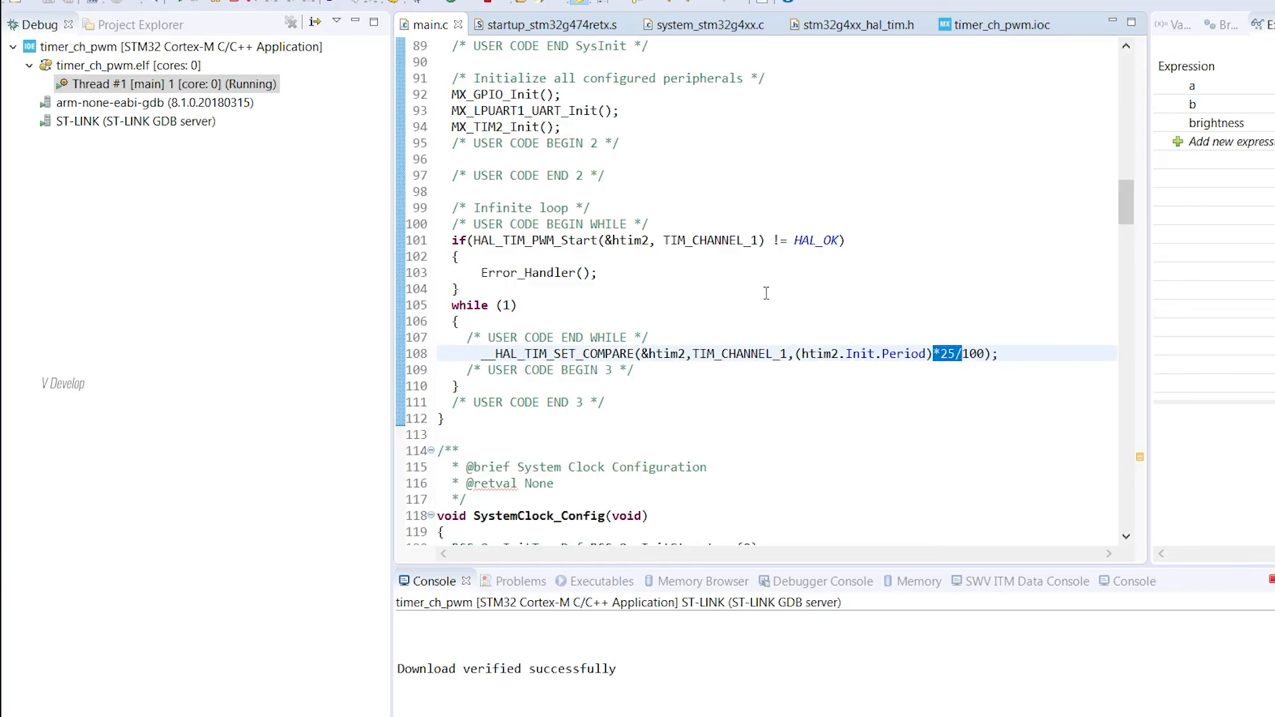
mouse_move(939, 380)
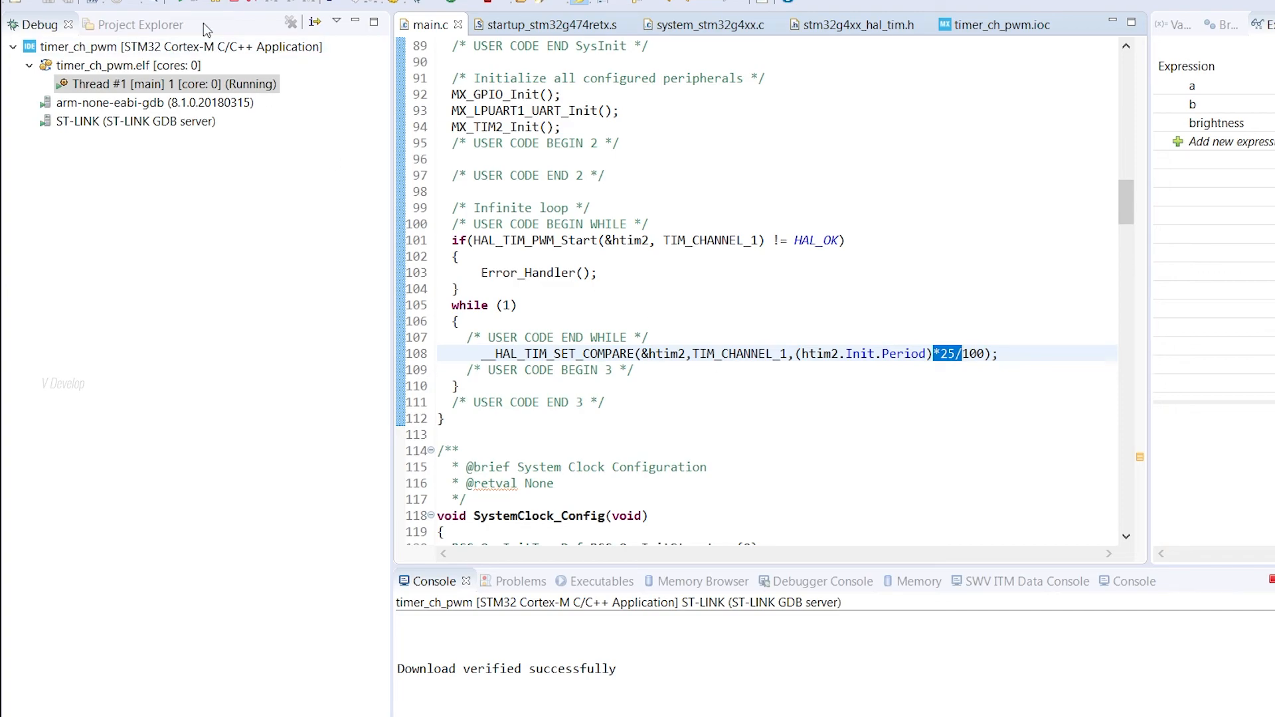
mouse_move(238, 5)
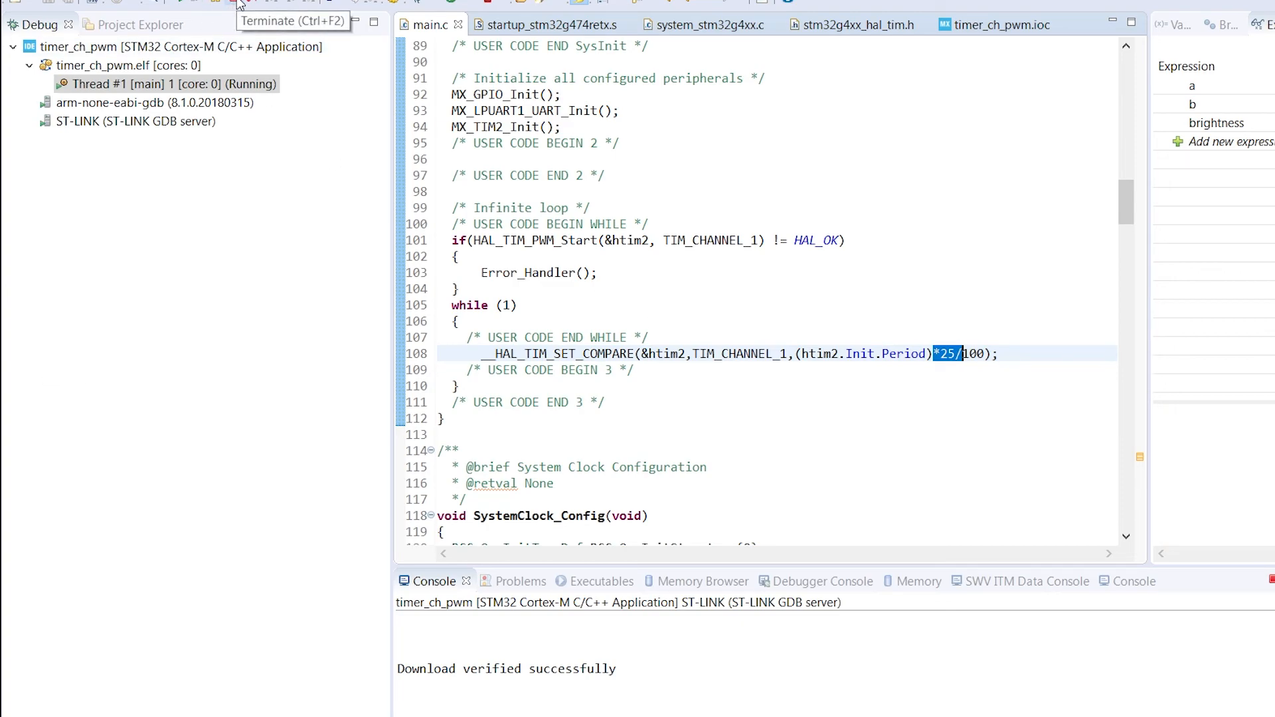
- Terminate the running timer_ch_pwm debug session
click(236, 3)
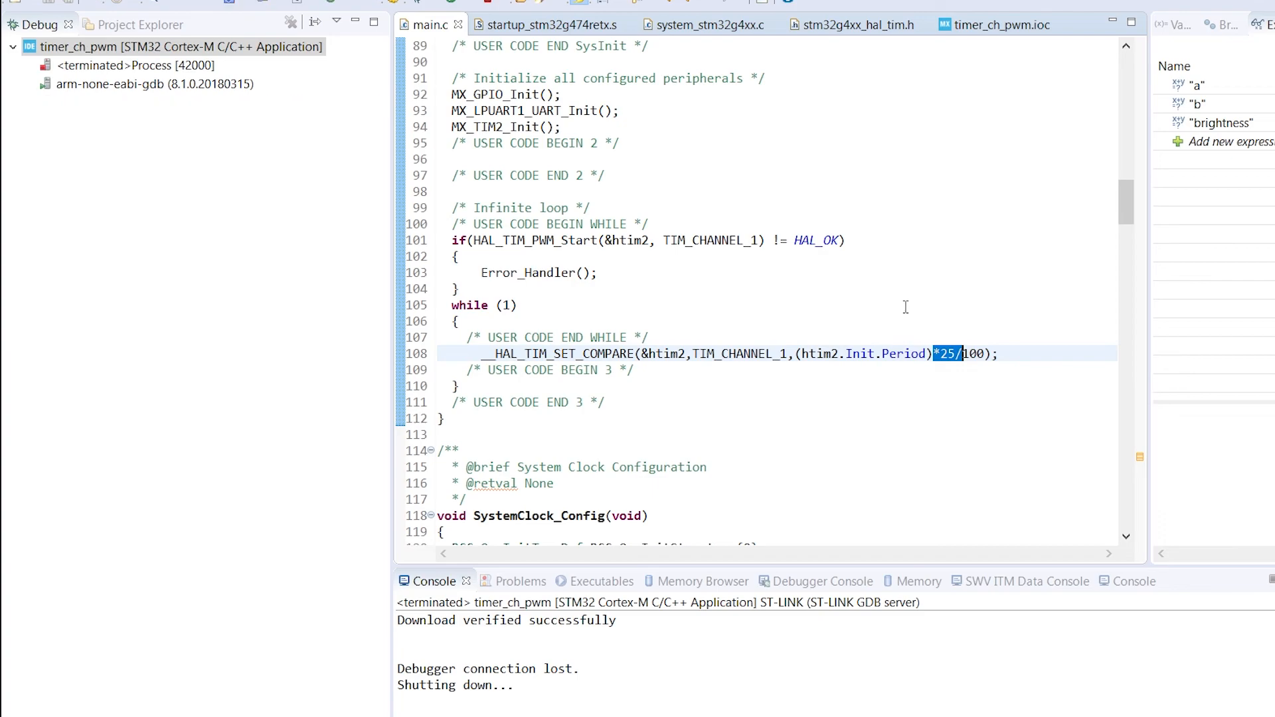